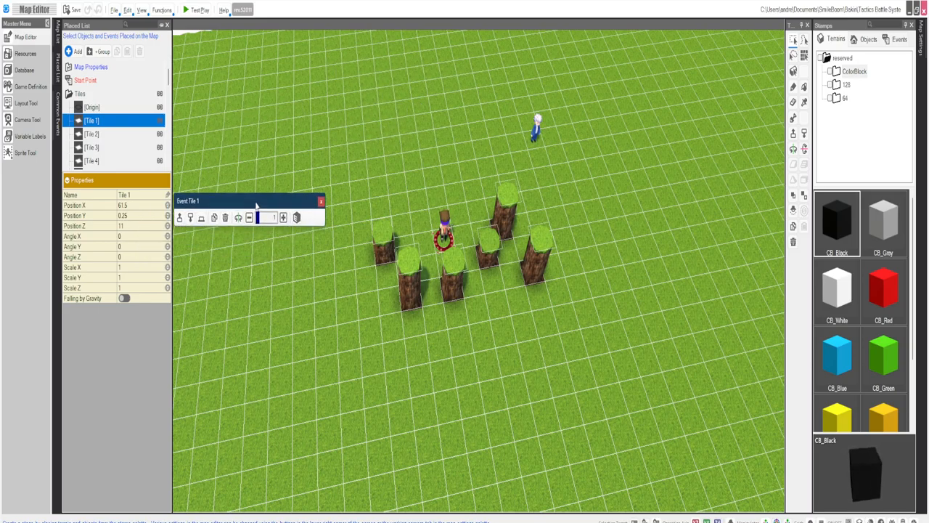
- Switch the left panel from the Placed List to the Common Events list
{"action": "left_click_drag", "start_coordinate": [232, 201], "coordinate": [302, 125]}
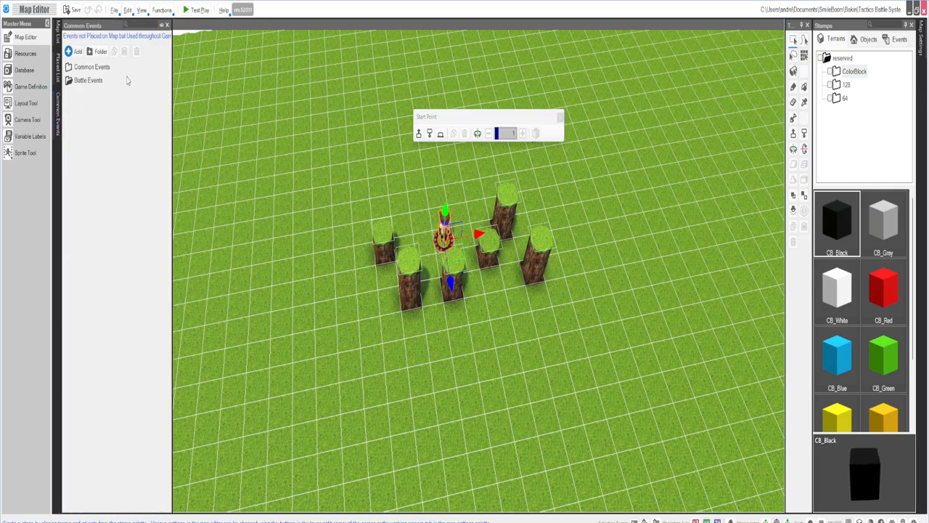
- Expand the Common Events and Formations folders to show DeployGrid and the four formation events
{"action": "left_click", "coordinate": [91, 67]}
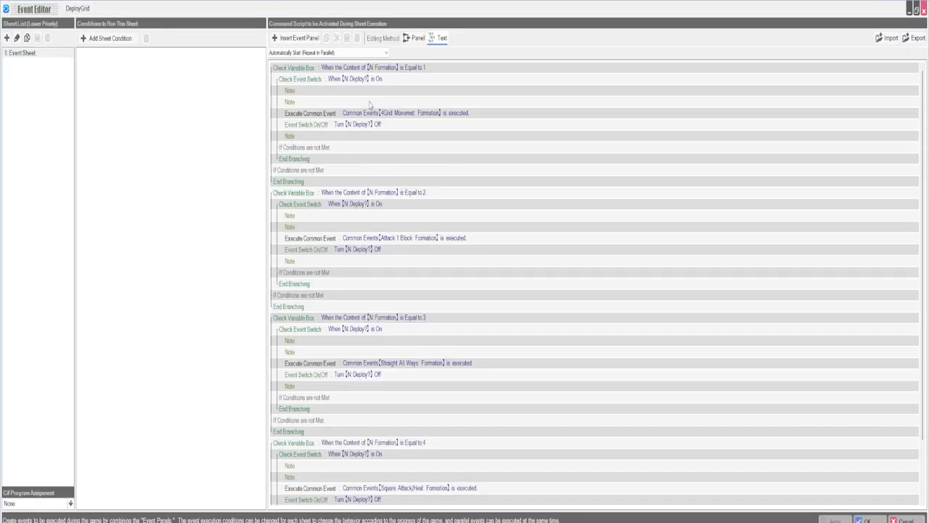
{"action": "scroll", "scroll_direction": "down", "scroll_amount": 3}
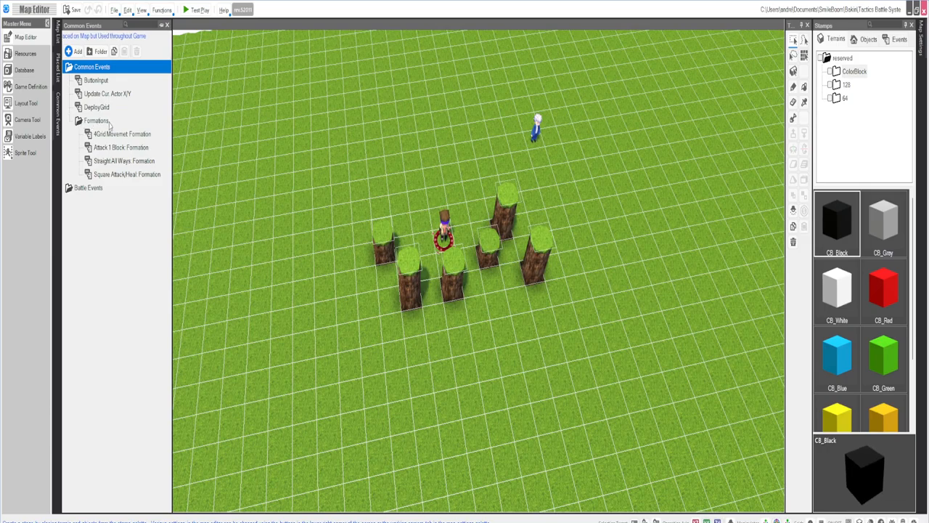
- Review the 4Grid Movement Formation event's tile teleport commands down to End Of Event, then close it
{"action": "double_click", "coordinate": [122, 133]}
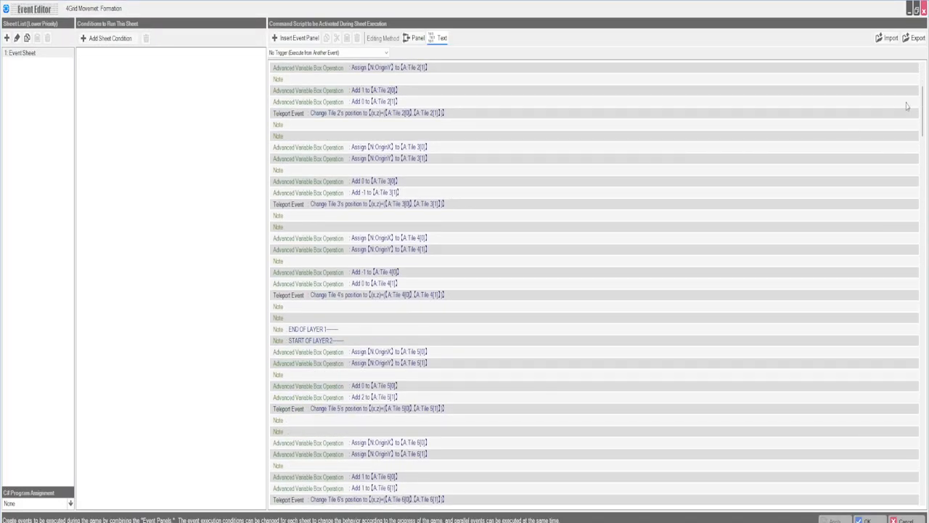
{"action": "scroll", "scroll_direction": "down", "scroll_amount": 3}
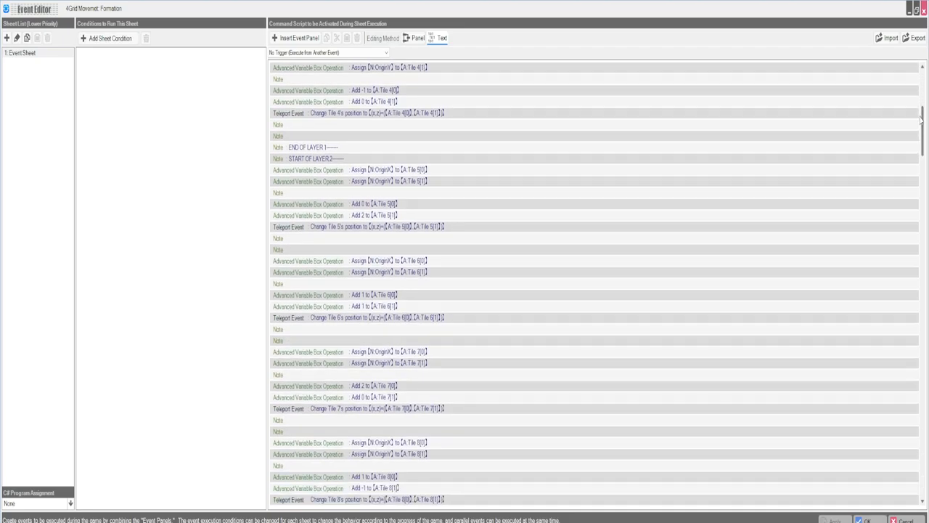
{"action": "scroll", "scroll_direction": "down", "scroll_amount": 3}
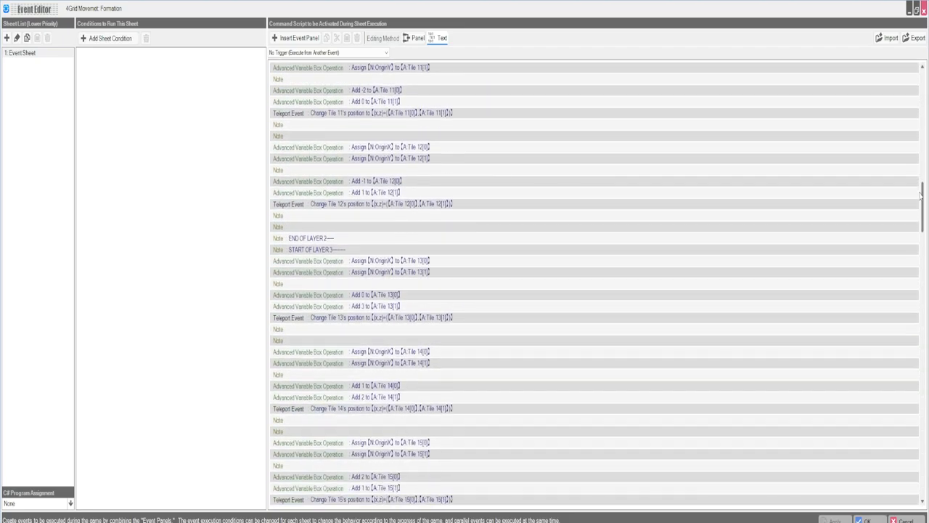
{"action": "scroll", "scroll_direction": "down", "scroll_amount": 3}
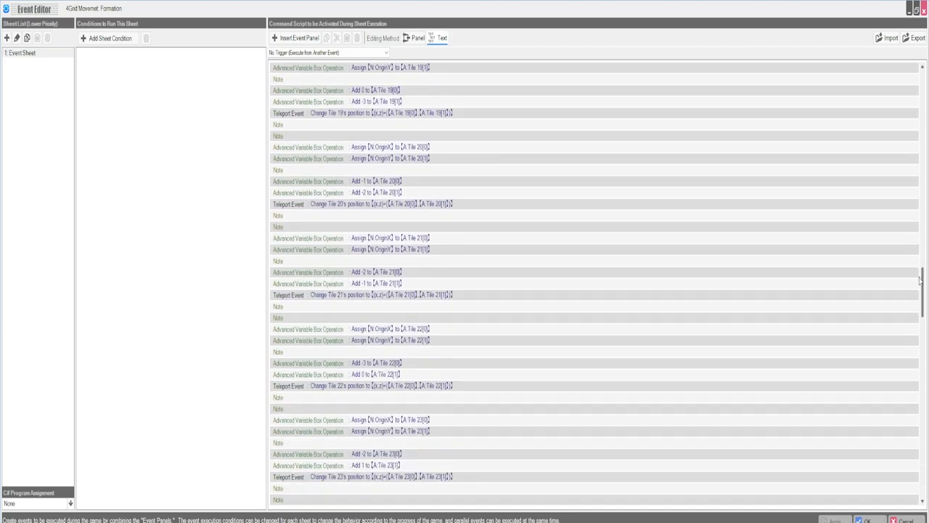
{"action": "scroll", "scroll_direction": "down", "scroll_amount": 3}
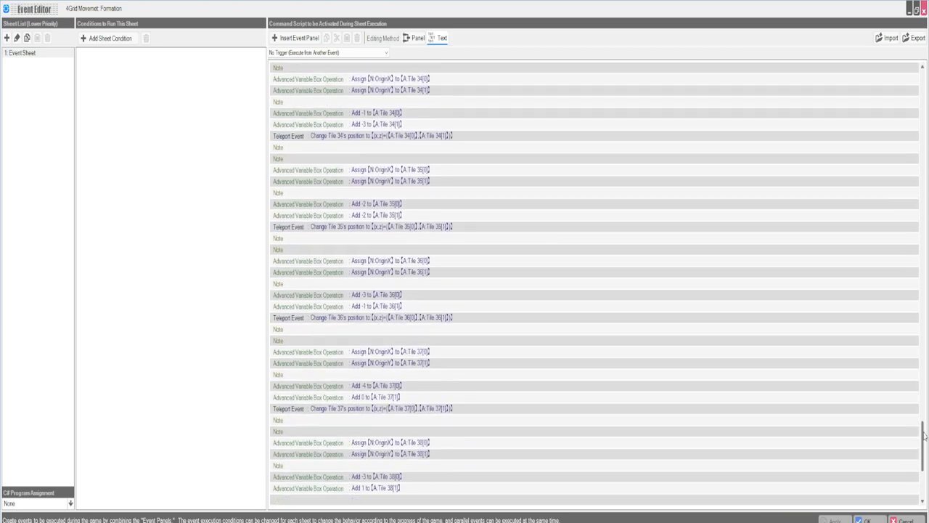
{"action": "scroll", "scroll_direction": "down", "scroll_amount": 3}
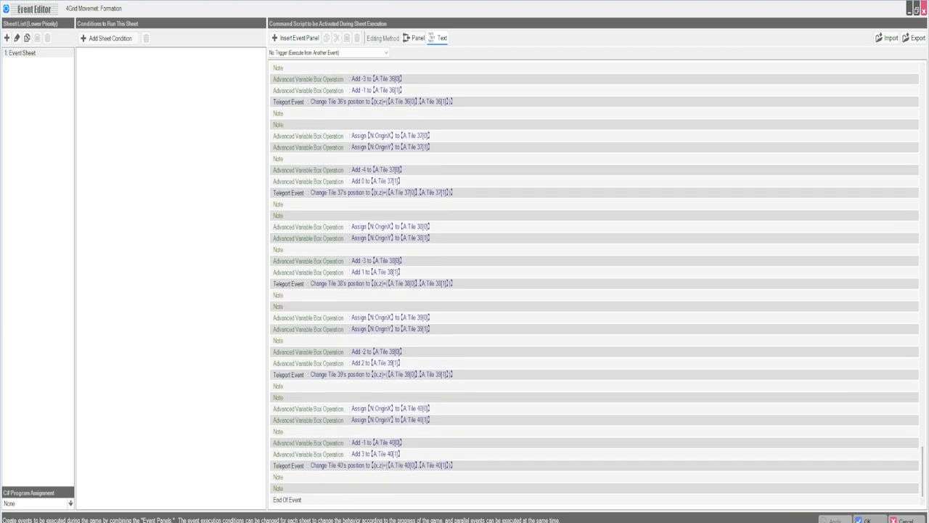
{"action": "left_click", "coordinate": [198, 8]}
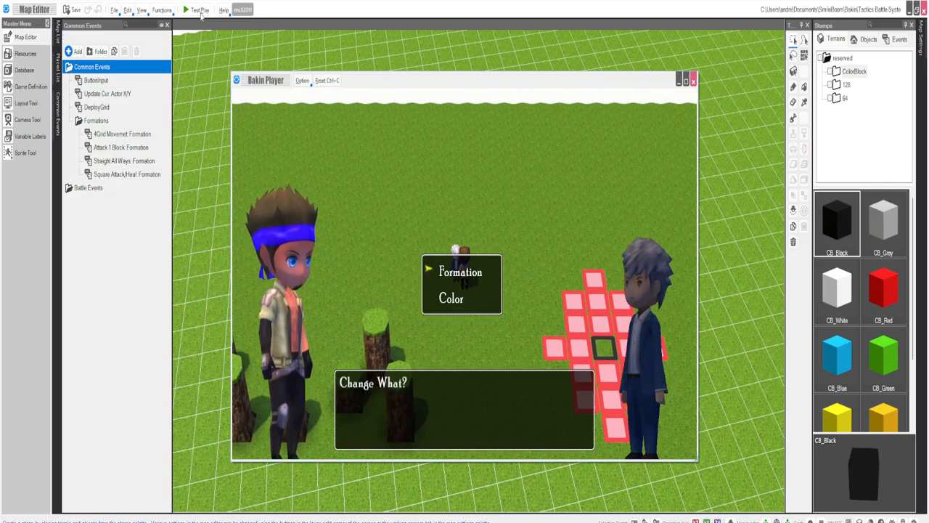
- Choose Color in the Change What? menu to list Blue, Green, Red and Purple tile options
{"action": "left_click", "coordinate": [450, 300]}
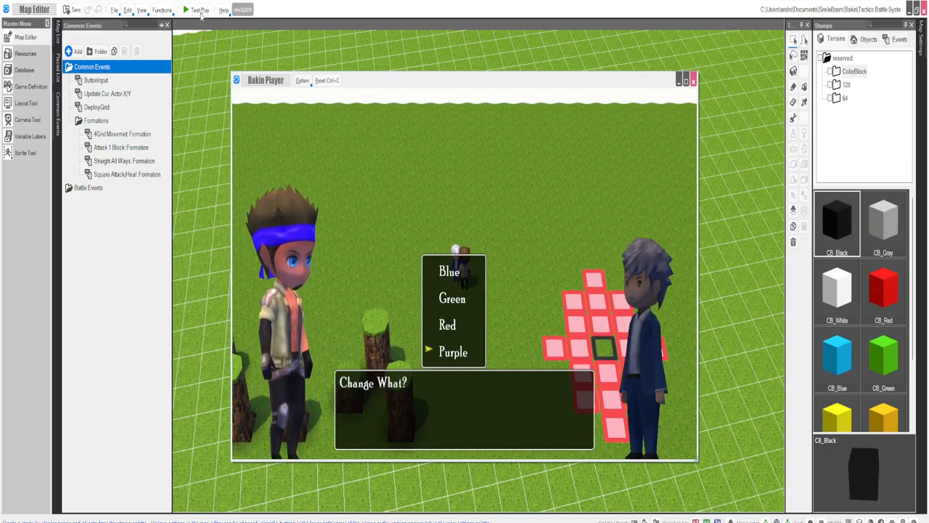